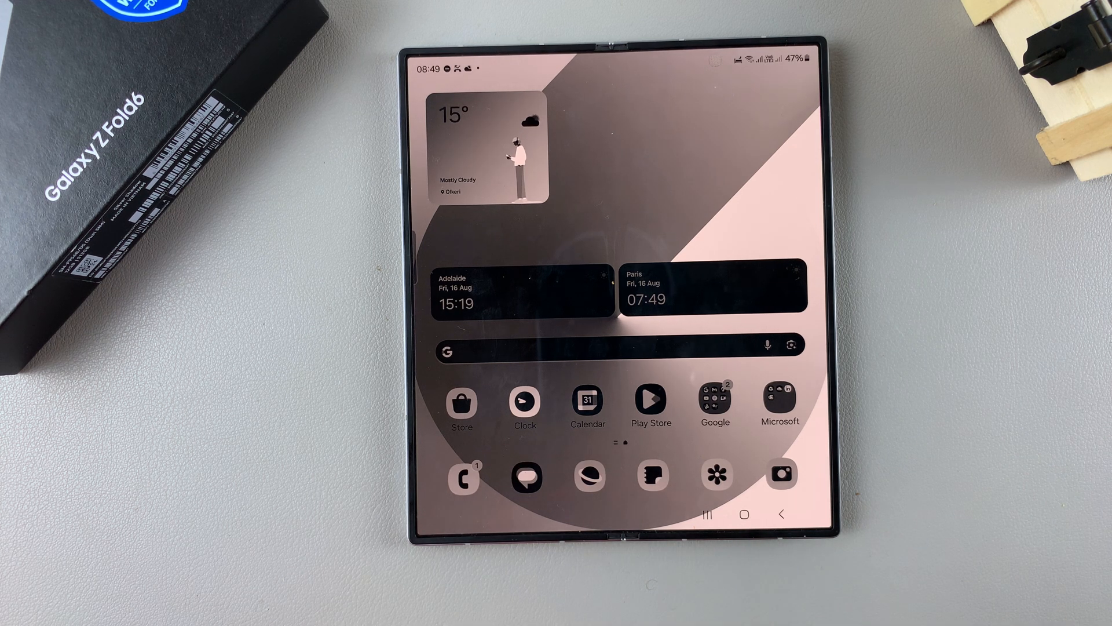
mouse_move(922, 354)
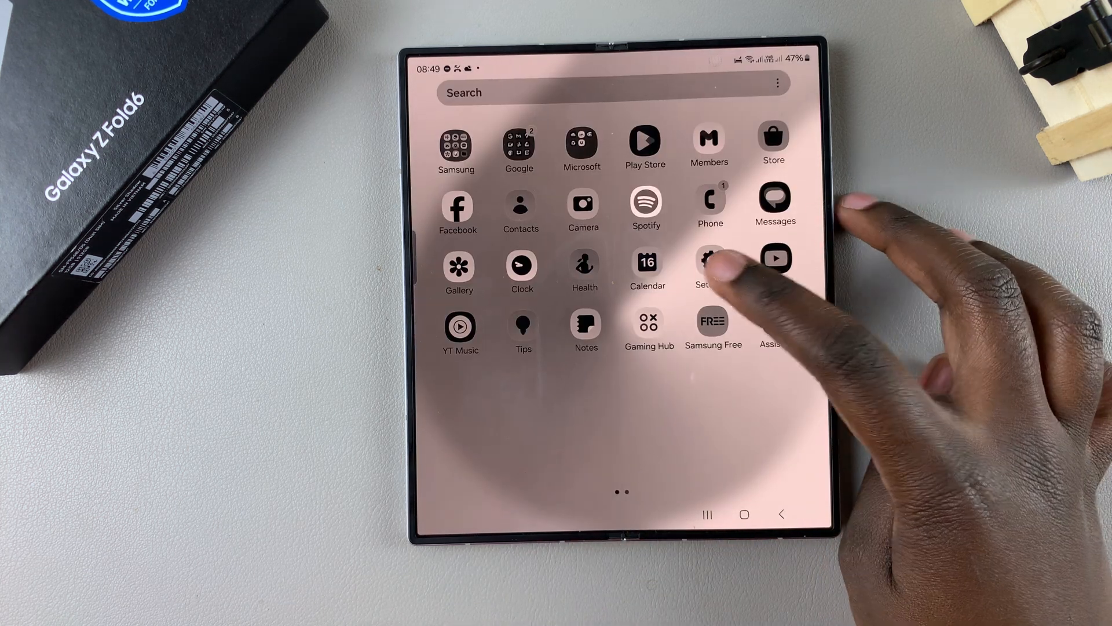
Step: Turn off the active Sleep mode under Modes and Routines
click(706, 267)
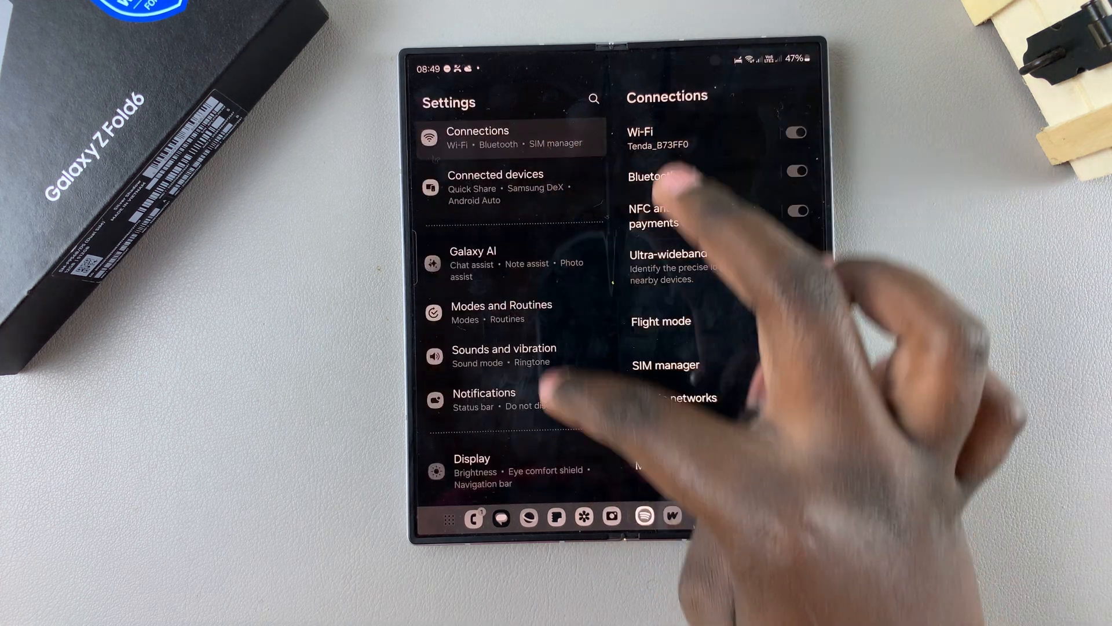
click(502, 311)
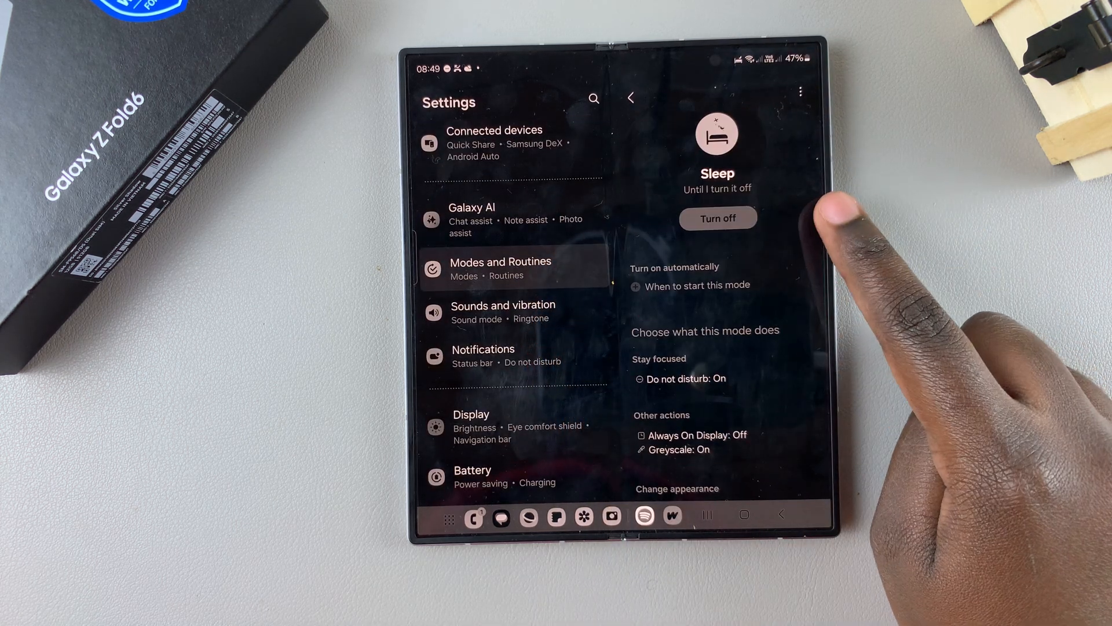
click(717, 218)
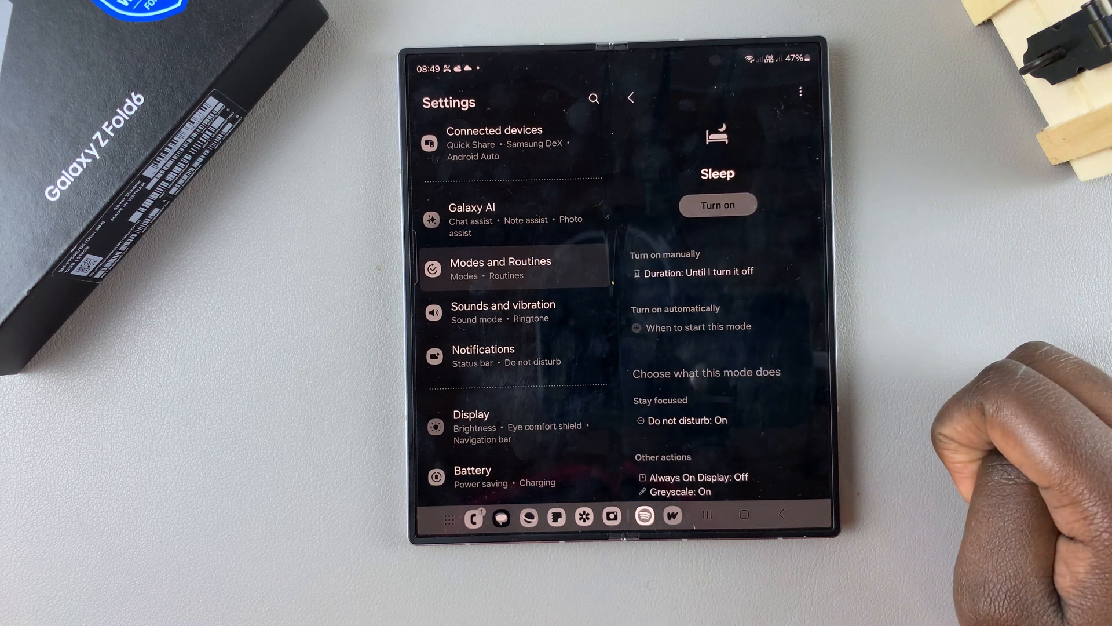
mouse_move(738, 404)
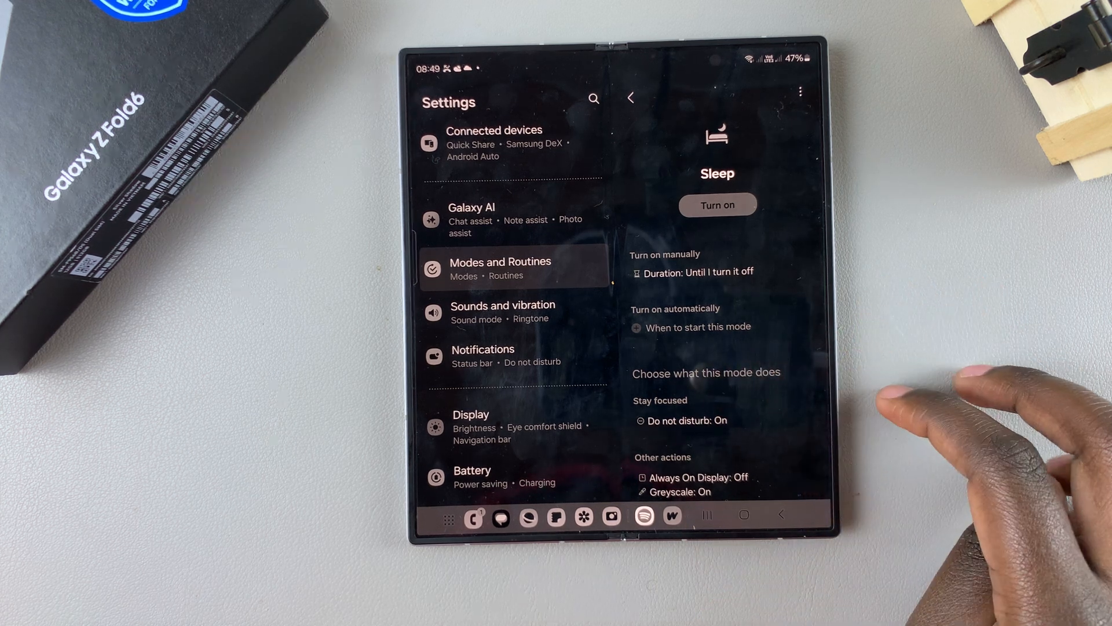
Step: Scroll the Settings list down to Accessibility and open it
scroll(down, 3)
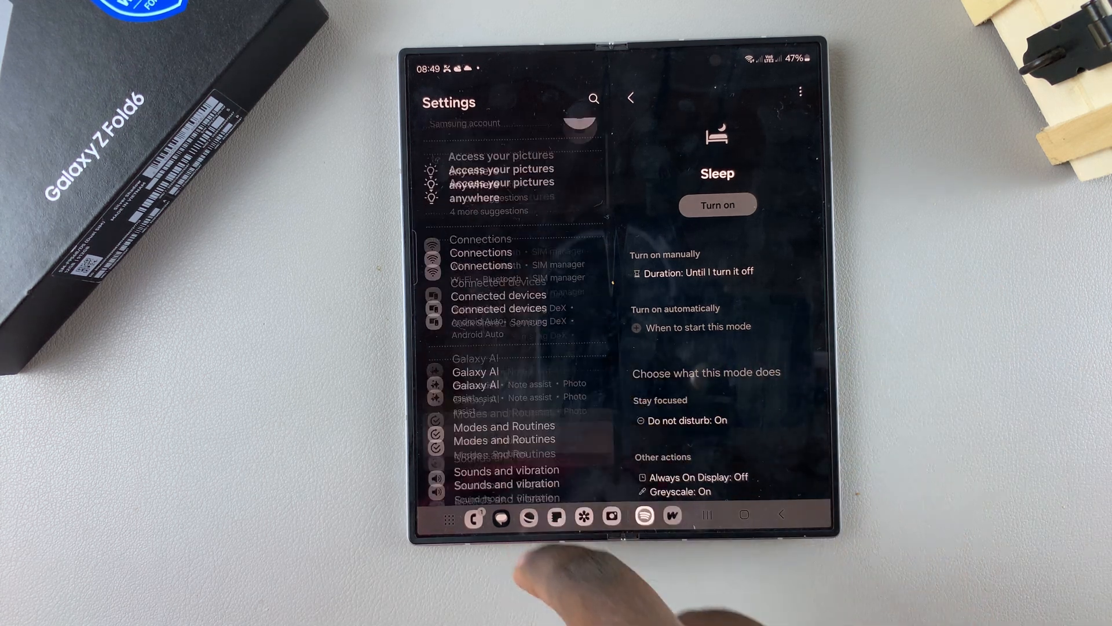
scroll(down, 3)
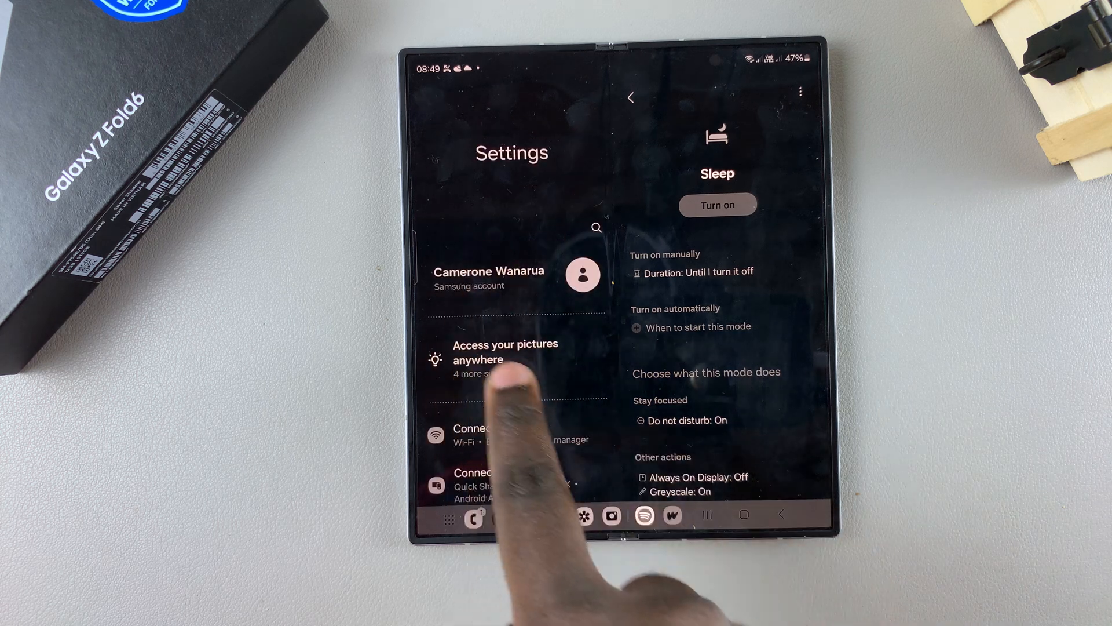
scroll(down, 3)
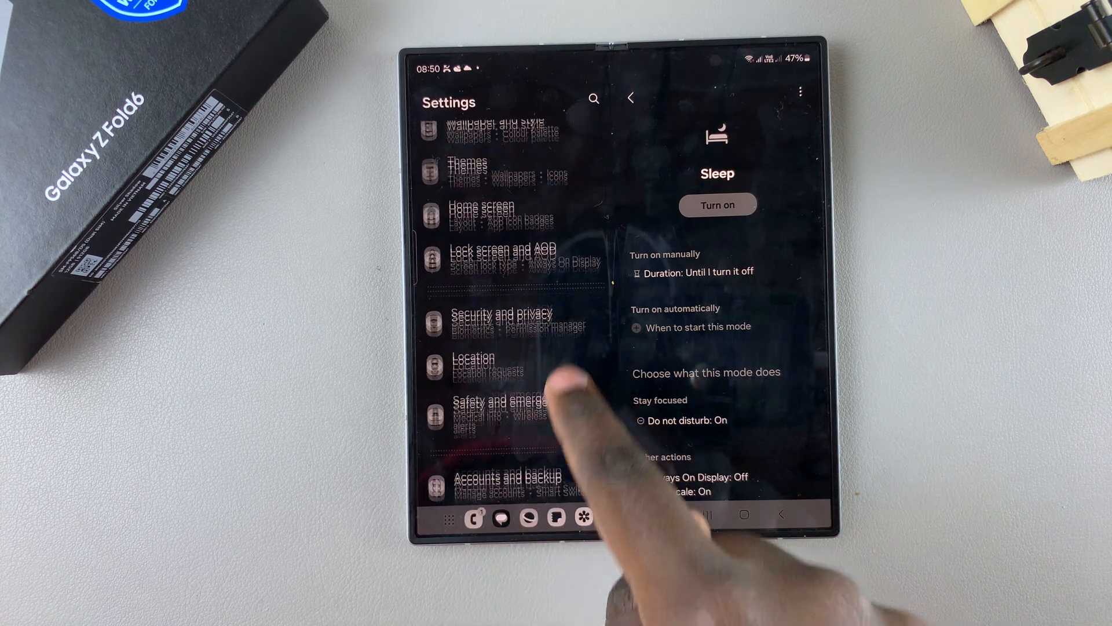
scroll(down, 3)
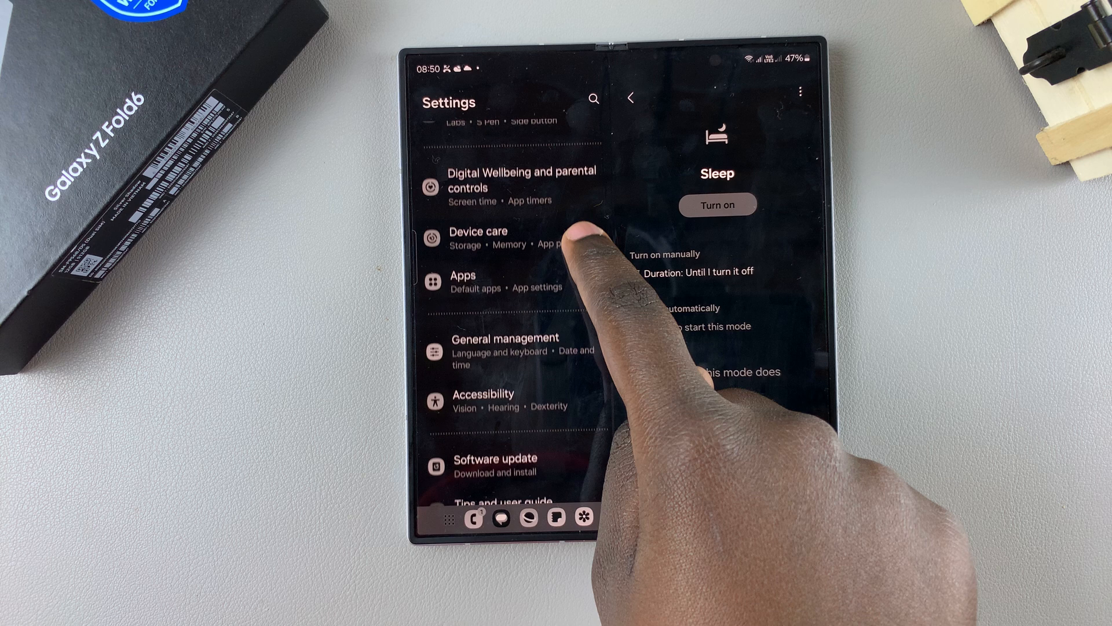
click(481, 400)
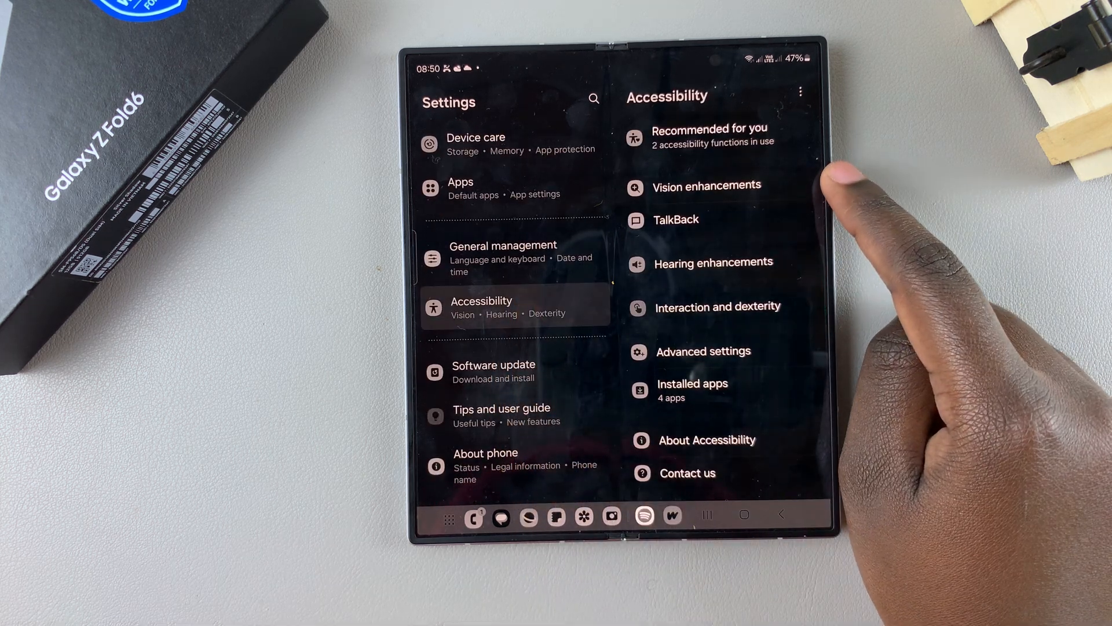
Step: Switch off Colour inversion in Vision enhancements to restore light screen colours
click(707, 185)
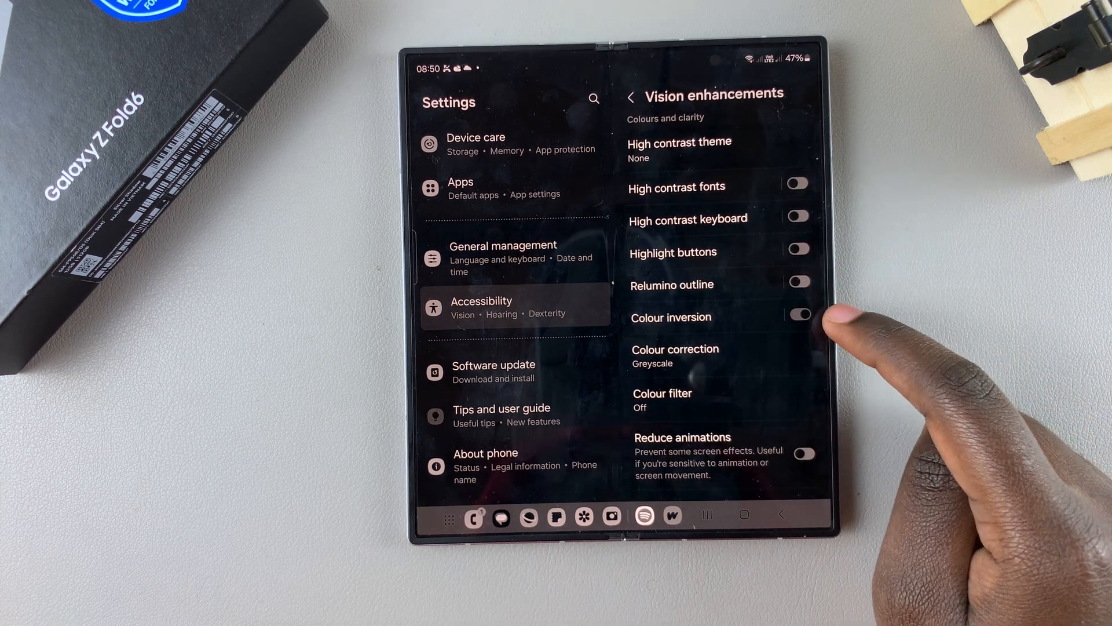
click(799, 315)
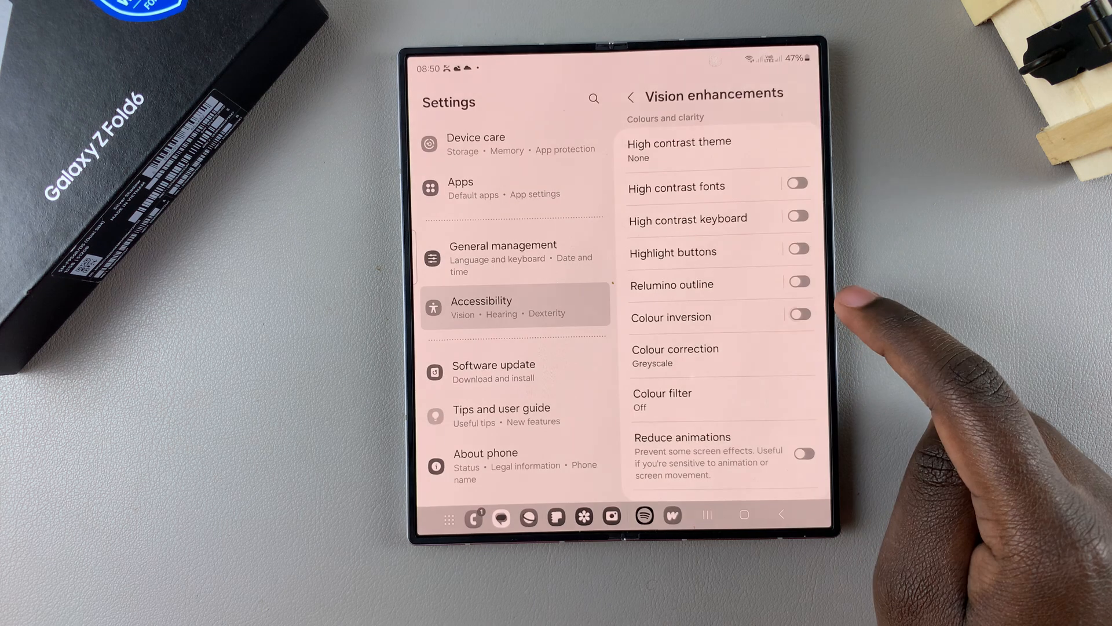
mouse_move(836, 320)
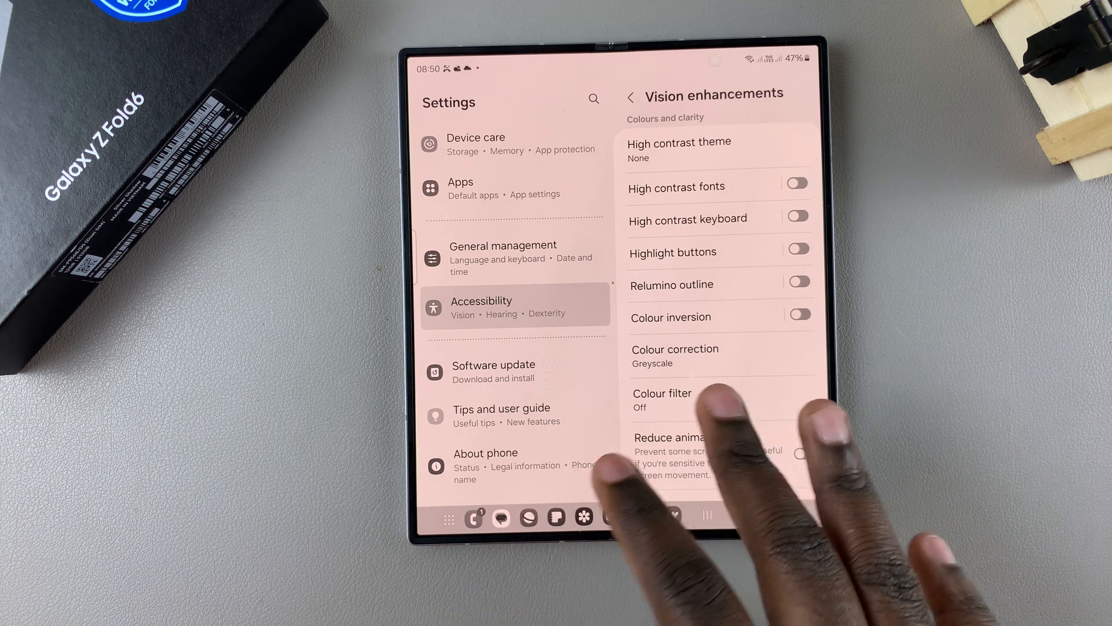
Step: Turn off Colour correction so the display shows full colour instead of greyscale
scroll(up, 3)
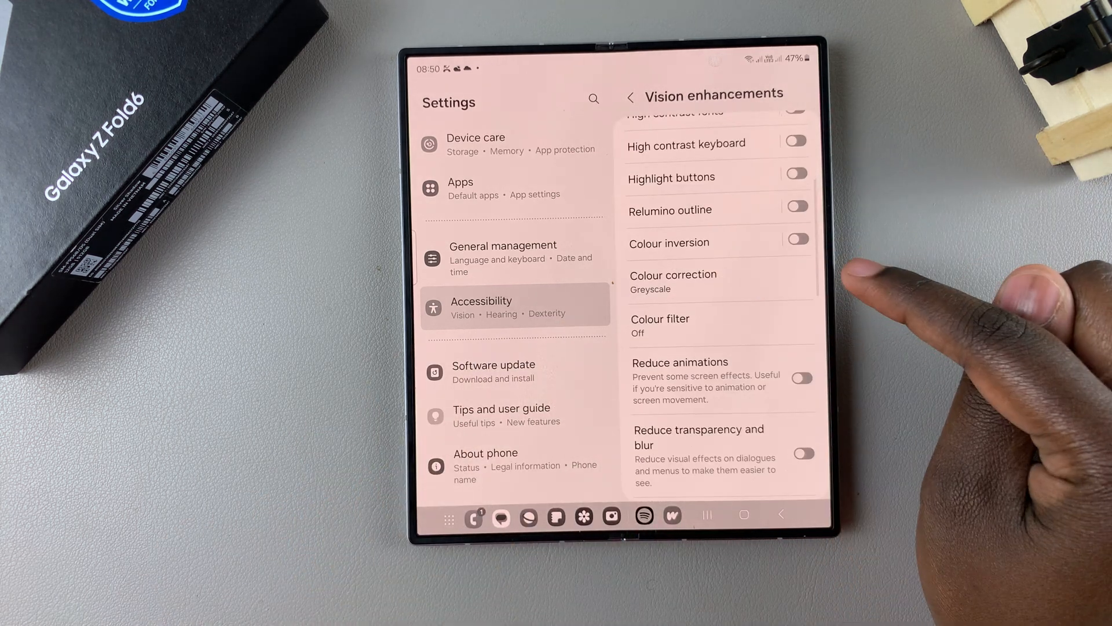
click(672, 276)
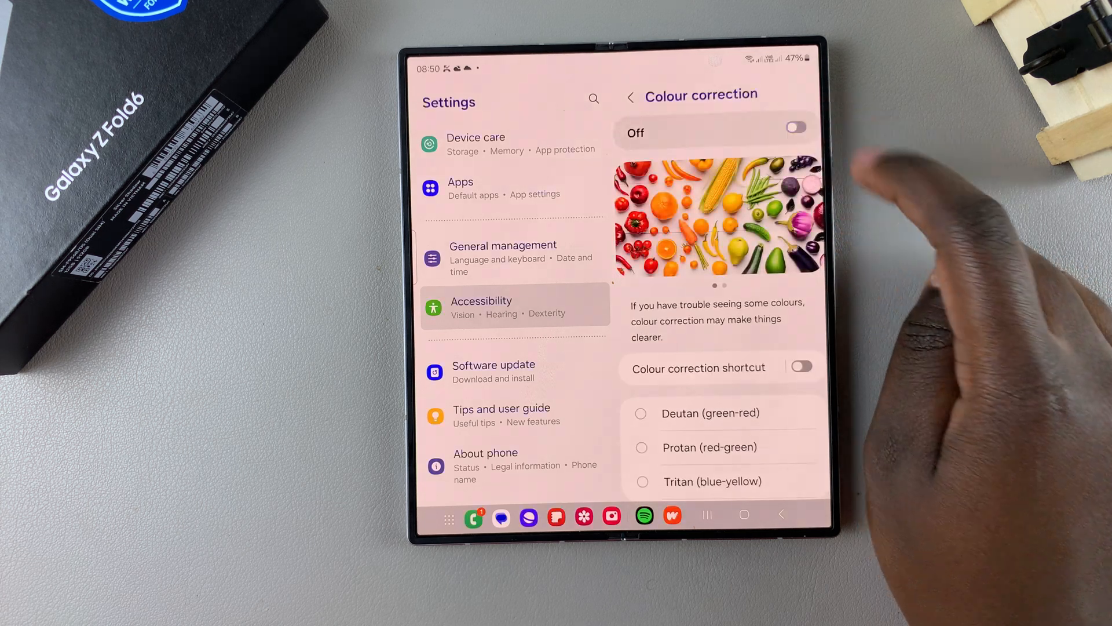